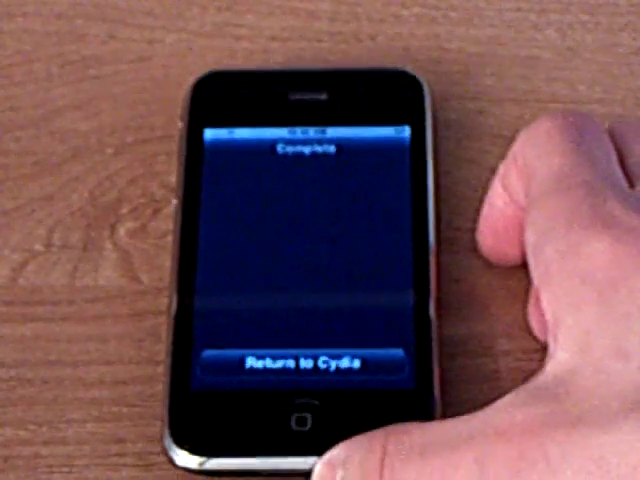
# Leave the Complete screen and return to Cydia's sources list
pyautogui.click(304, 364)
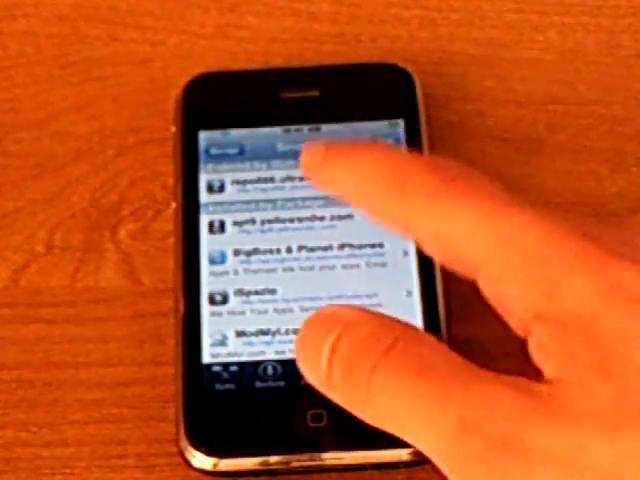
# Open the ultrasn0w package entry to install it
pyautogui.click(285, 180)
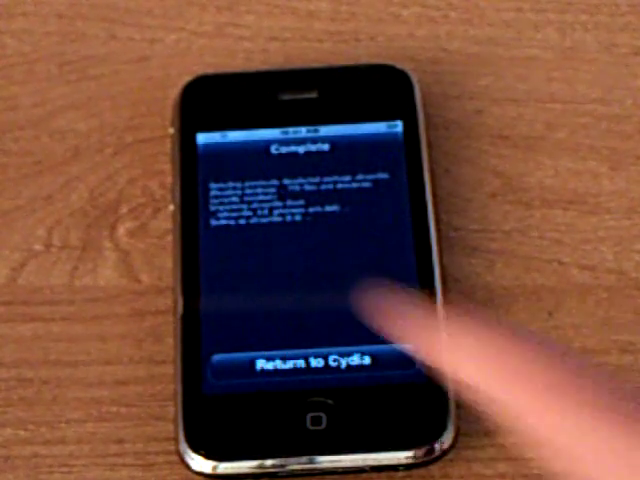
pyautogui.click(310, 362)
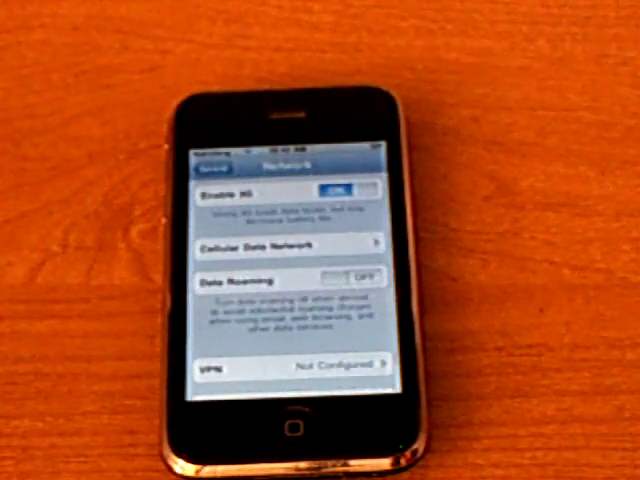
# Switch Enable 3G to OFF on the Network settings screen
pyautogui.click(343, 189)
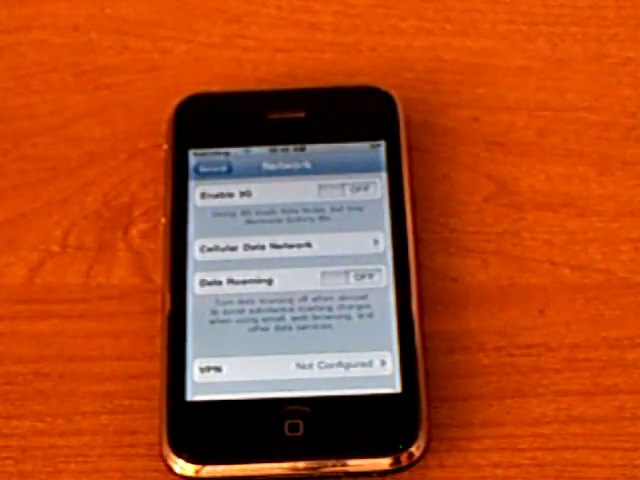